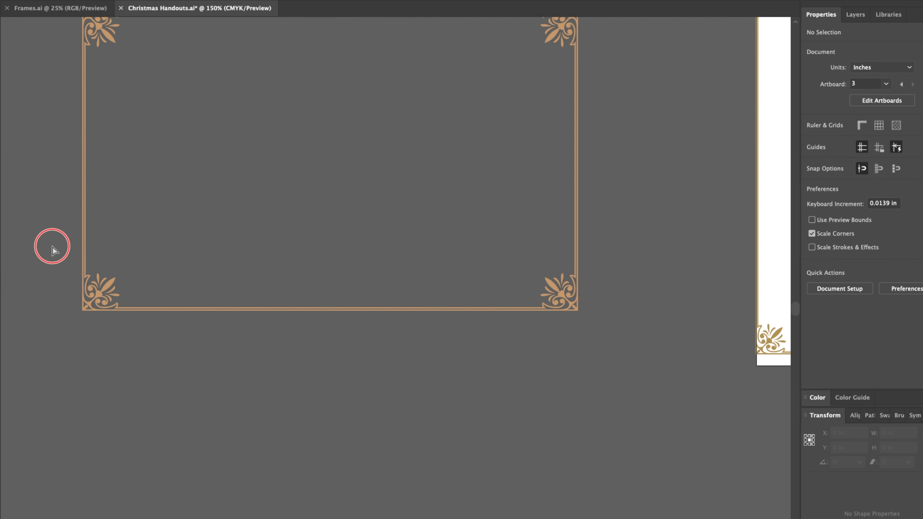
- Stretch the waterfall photo horizontally without Shift so its proportions distort
click(577, 307)
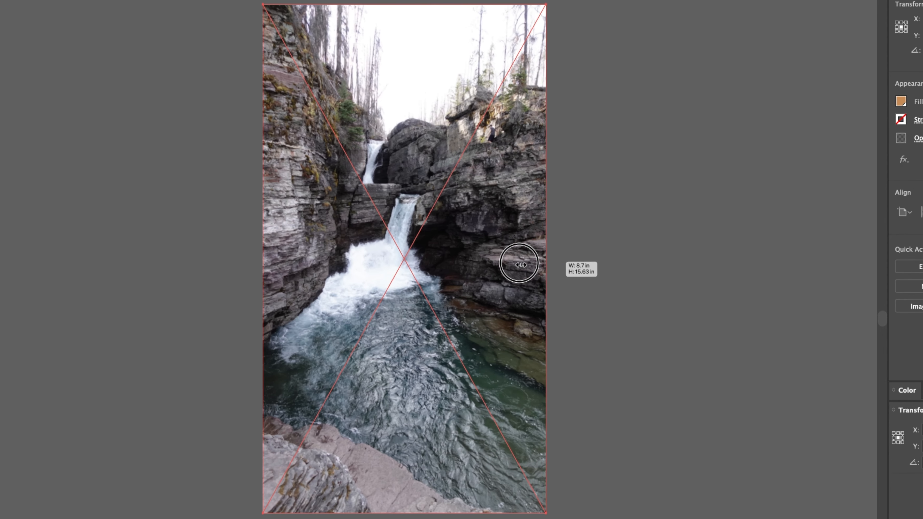
drag(519, 263, 695, 277)
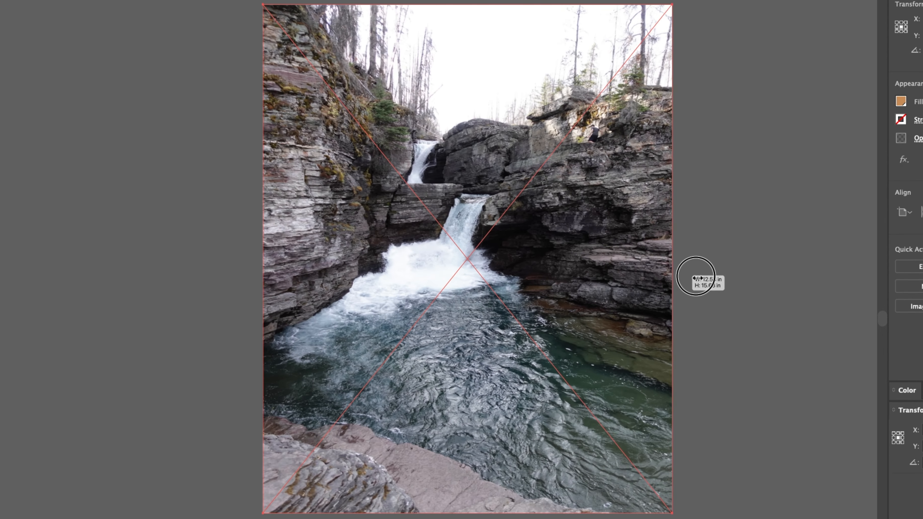
click(230, 24)
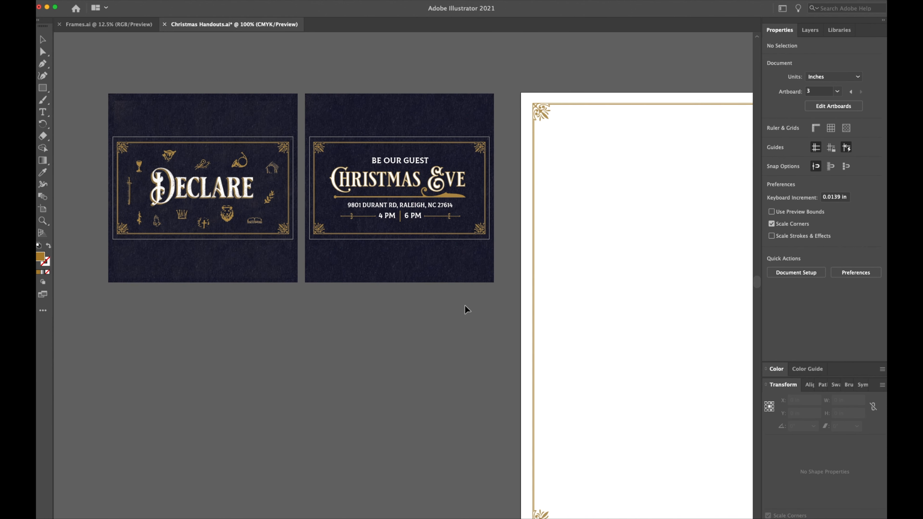
mouse_move(451, 336)
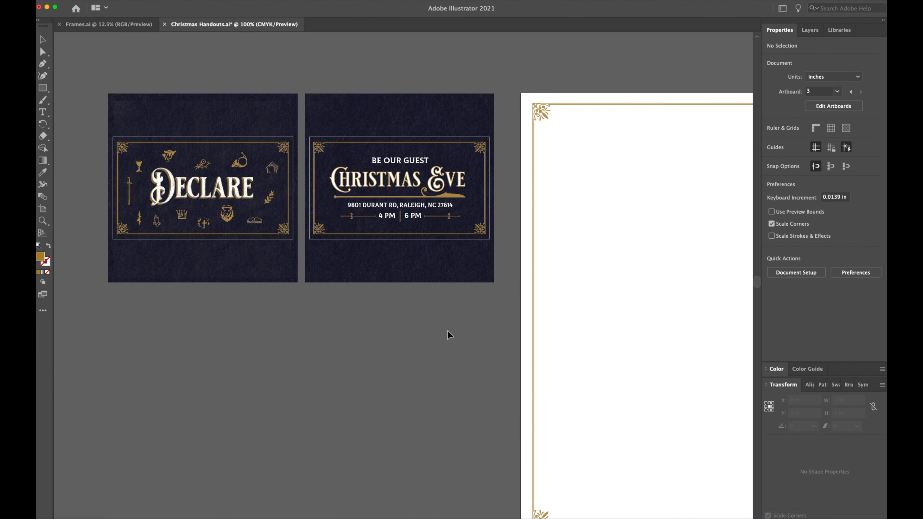
click(97, 24)
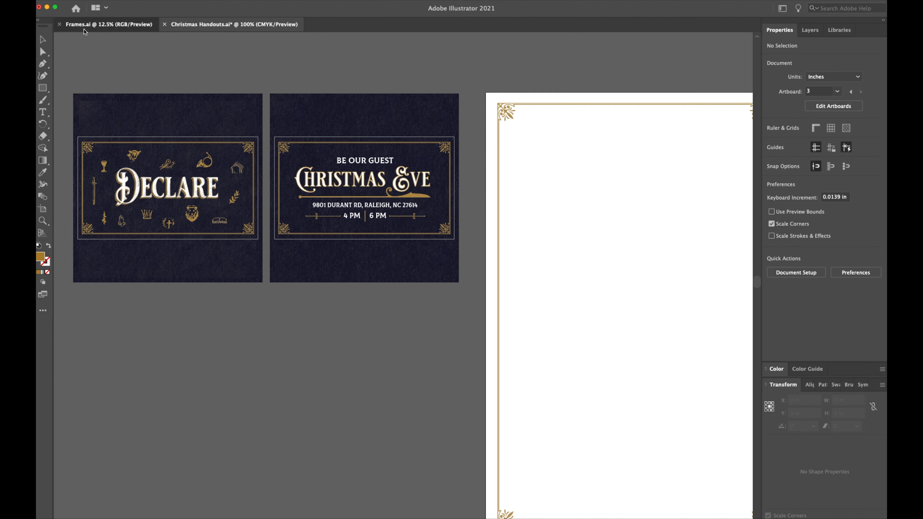
- Copy the tall narrow ornamental frame from Frames.ai into Christmas Handouts
click(106, 24)
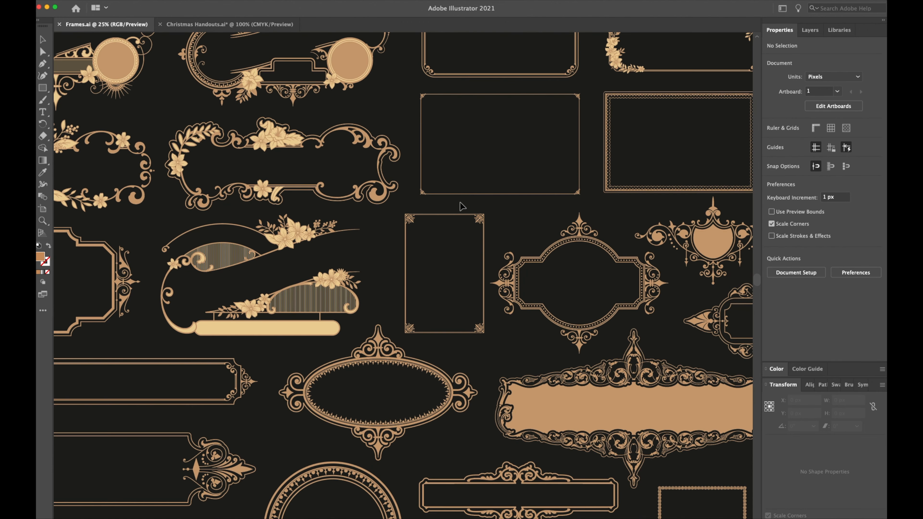
click(444, 273)
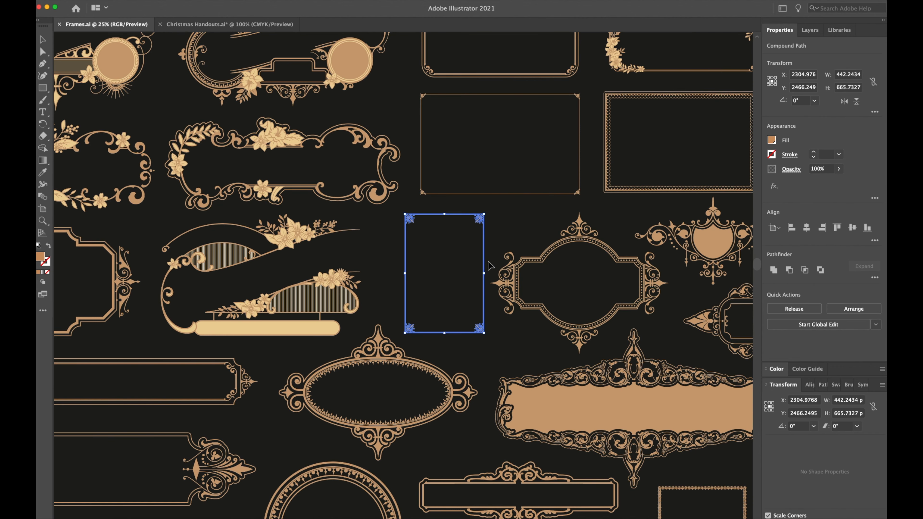
click(227, 24)
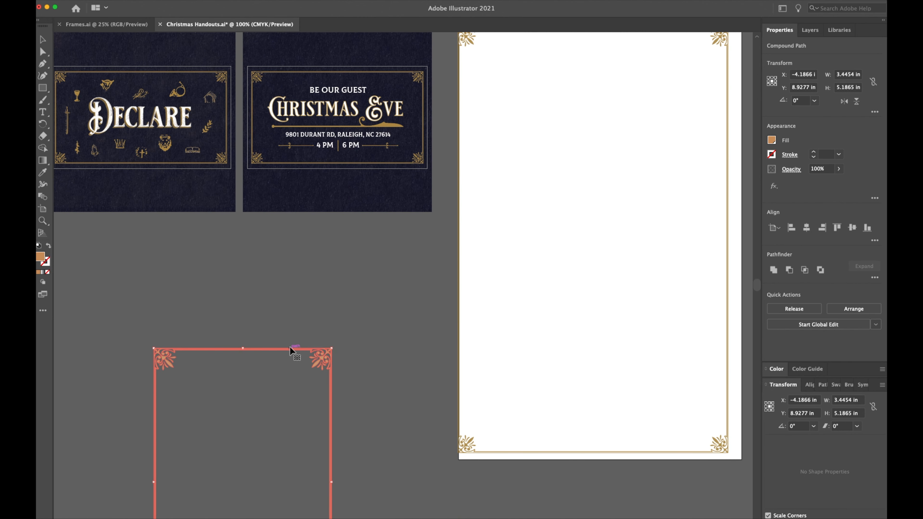
- Move the pasted frame beneath the cards and rotate it a quarter turn to lie horizontally
drag(295, 350, 343, 234)
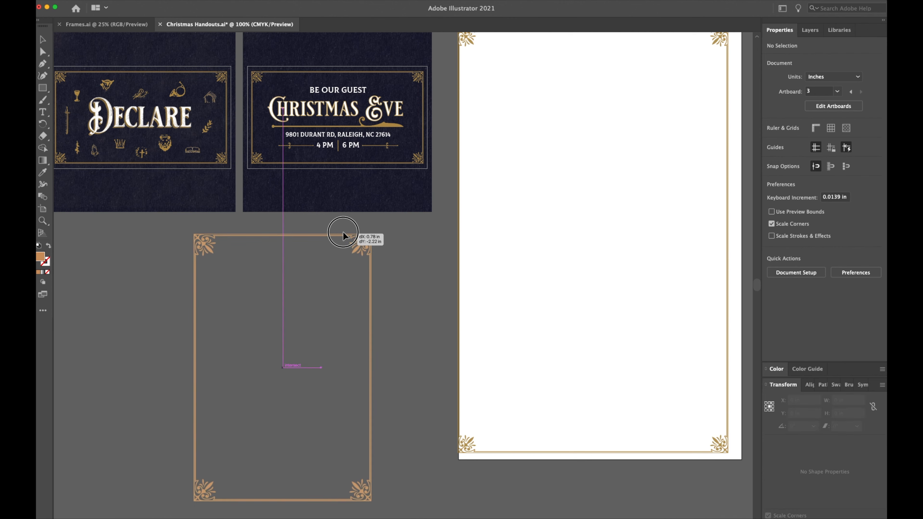
drag(345, 234, 351, 242)
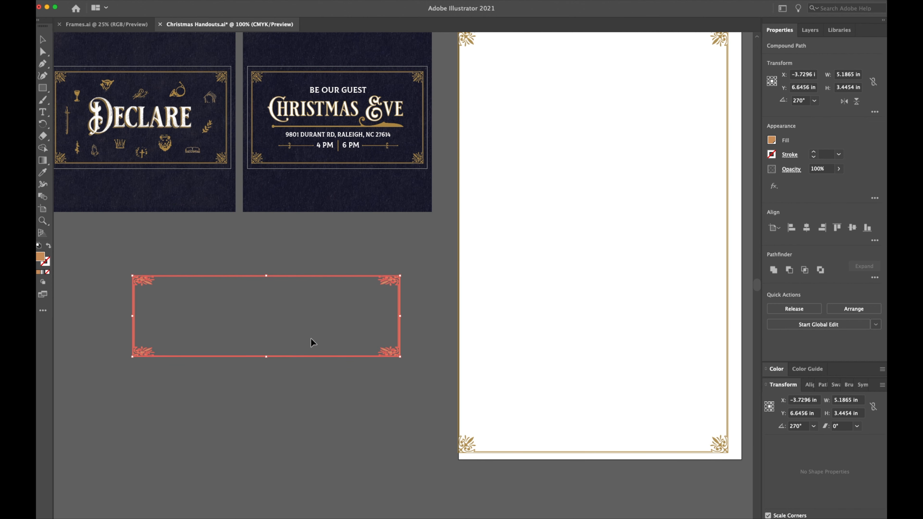
drag(400, 316, 327, 317)
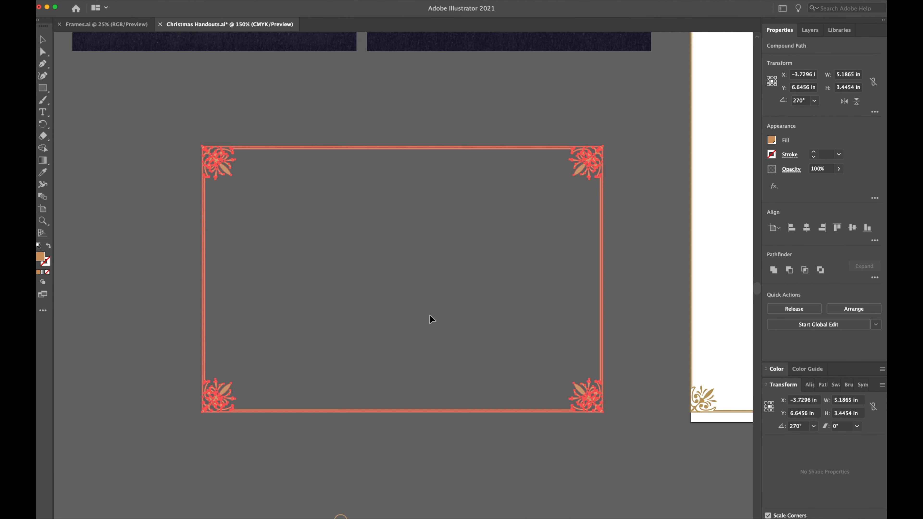
click(433, 320)
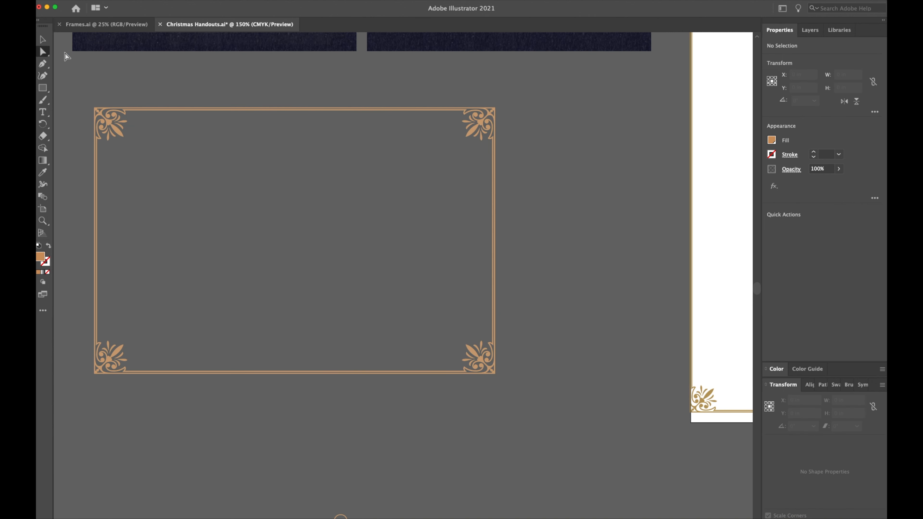
mouse_move(42, 40)
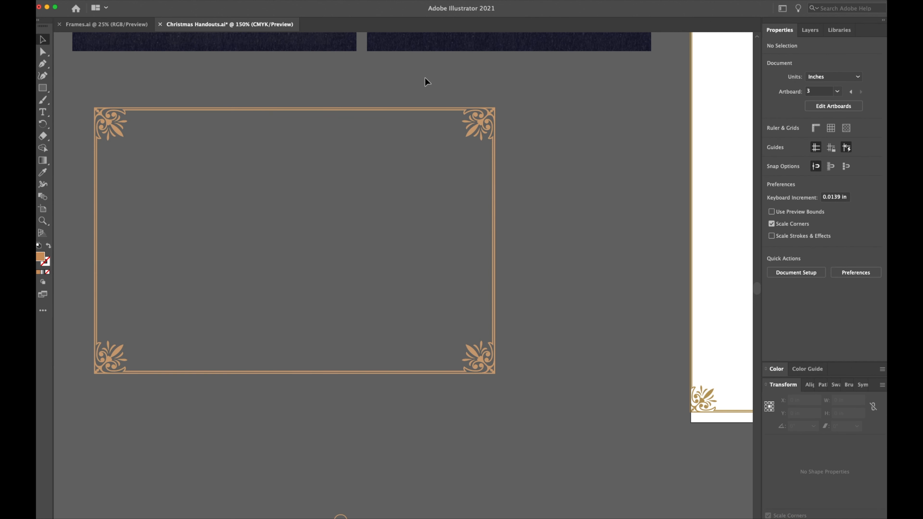
mouse_move(430, 82)
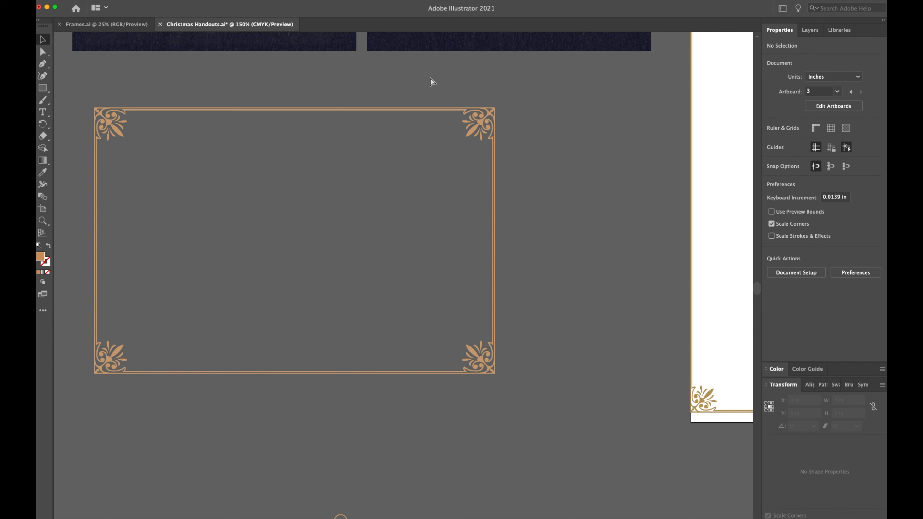
mouse_move(43, 39)
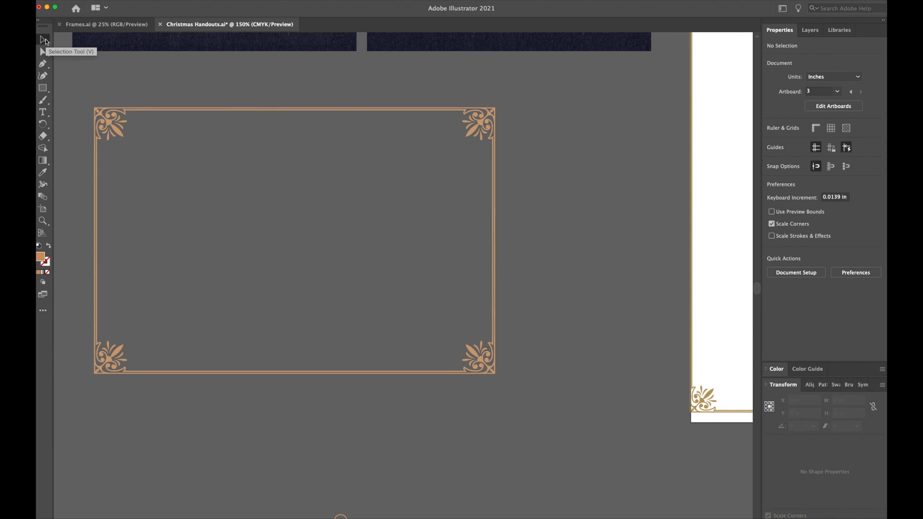
mouse_move(427, 86)
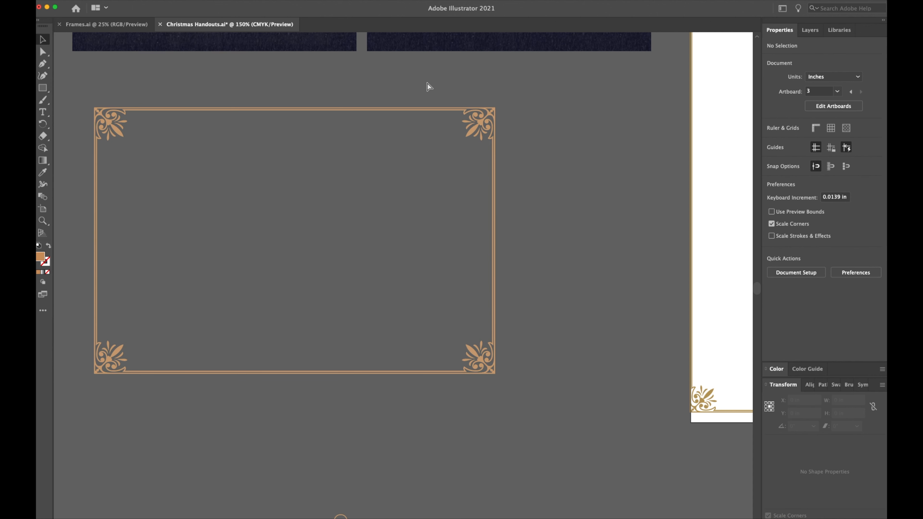
- Shift-drag the frame's right-side anchors outward to about 6.85 in wide, ornaments undistorted
click(482, 362)
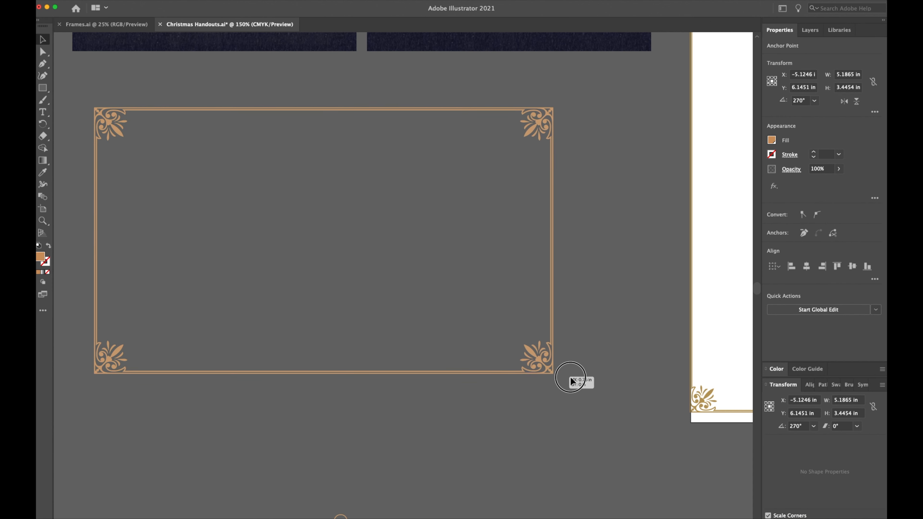
drag(571, 380, 451, 356)
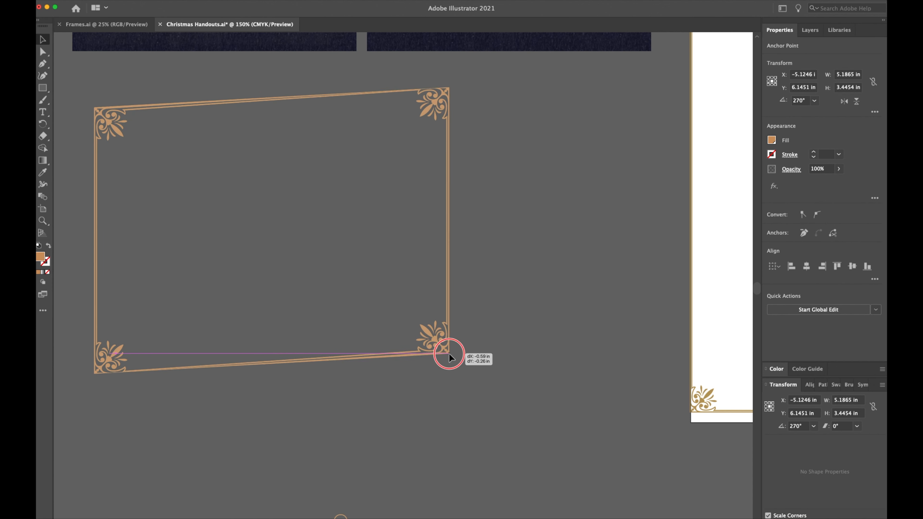
drag(449, 357, 497, 294)
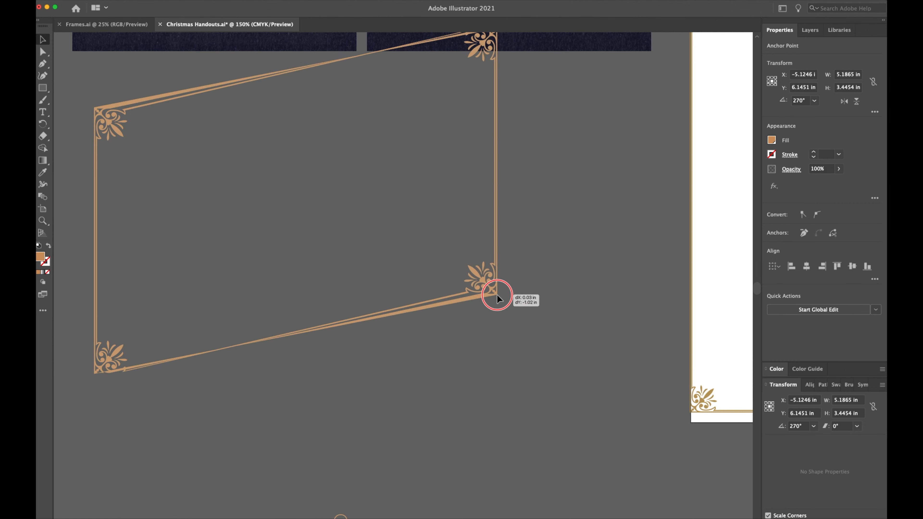
drag(496, 294, 509, 371)
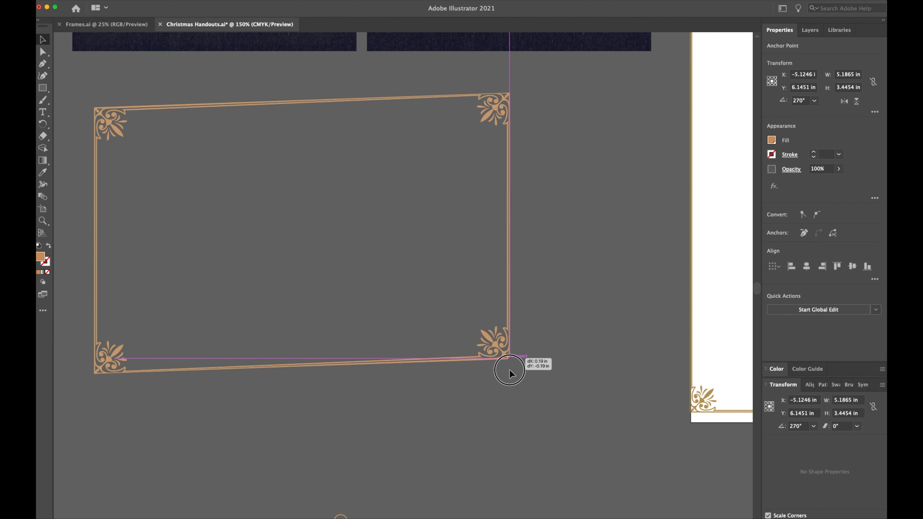
drag(509, 374, 571, 371)
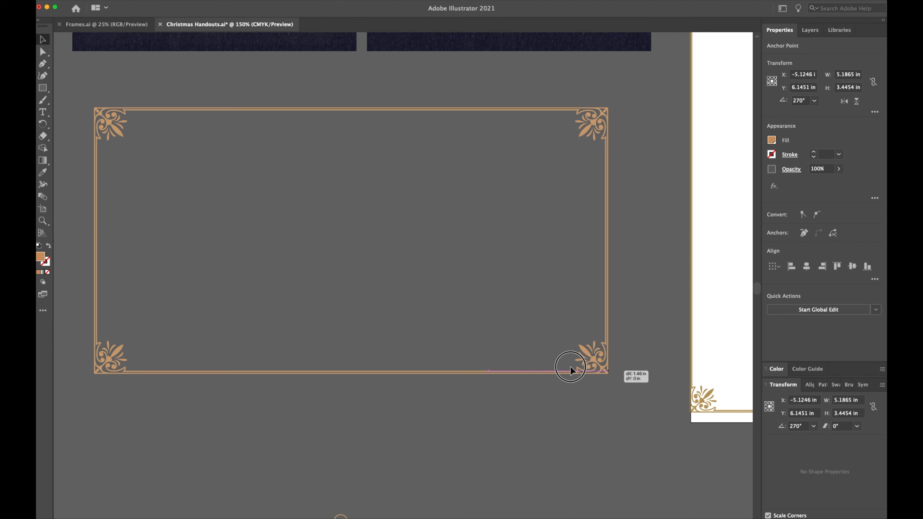
drag(571, 370, 522, 371)
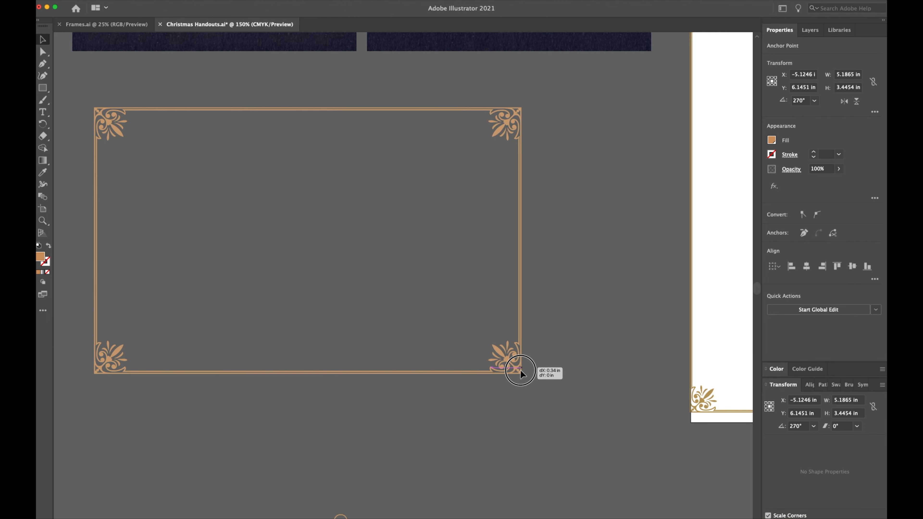
drag(517, 368, 633, 389)
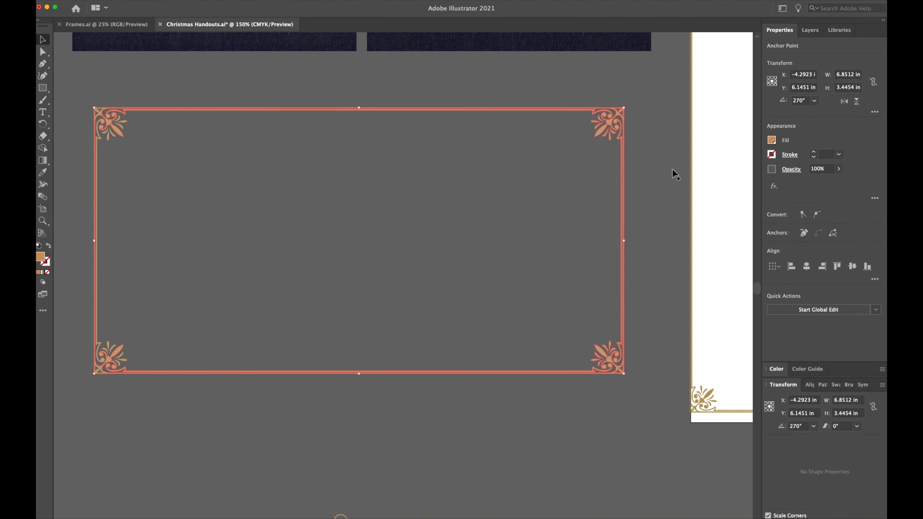
- Drag the right-side anchors back inward so the horizontal frame is somewhat narrower
drag(623, 110, 504, 106)
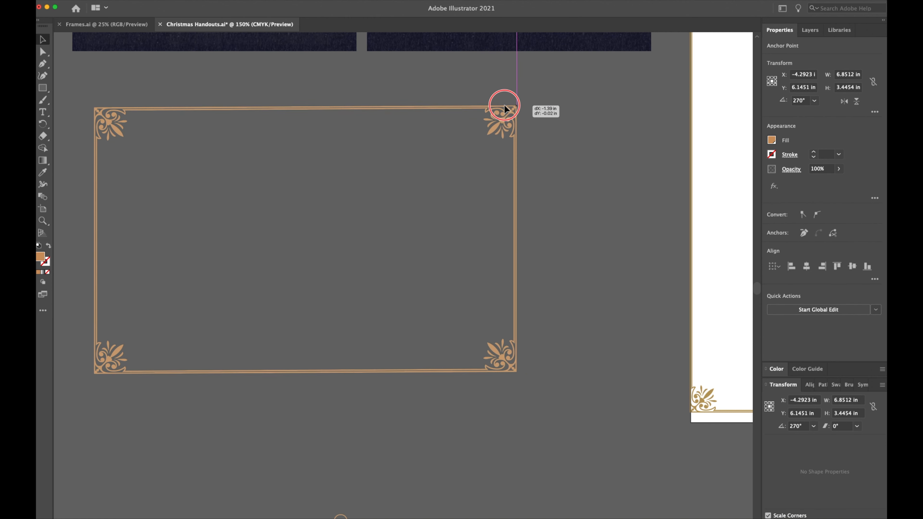
drag(503, 104, 533, 109)
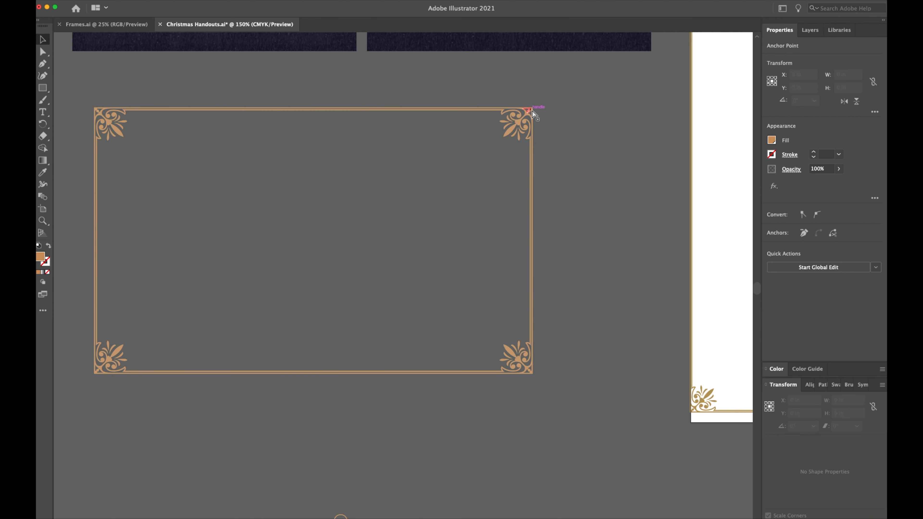
drag(527, 110, 622, 100)
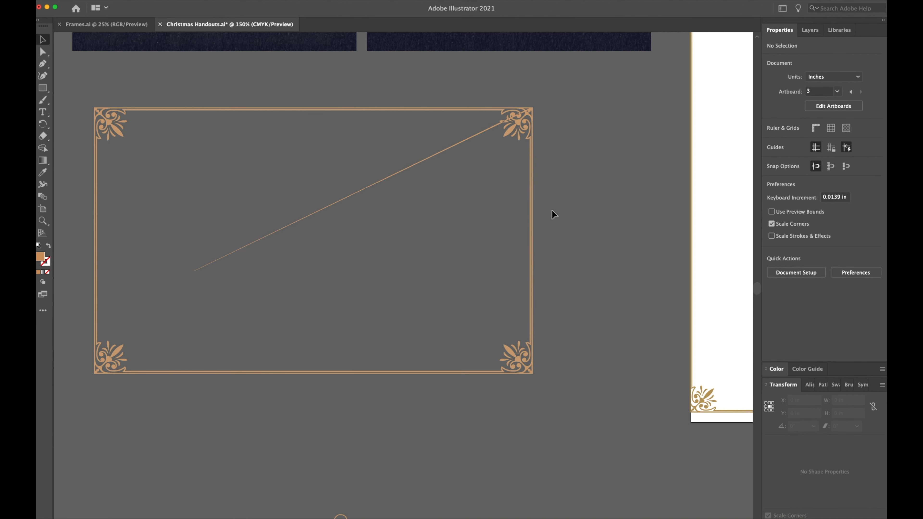
mouse_move(388, 199)
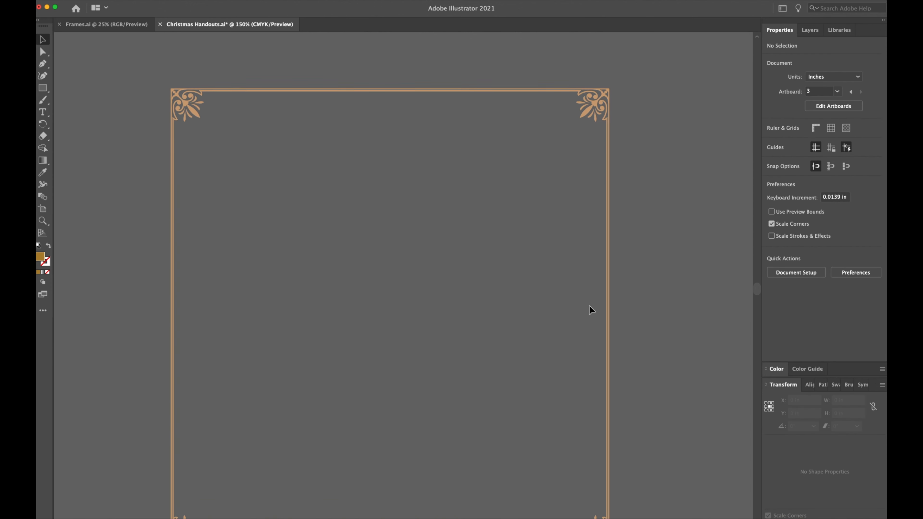
right_click(609, 294)
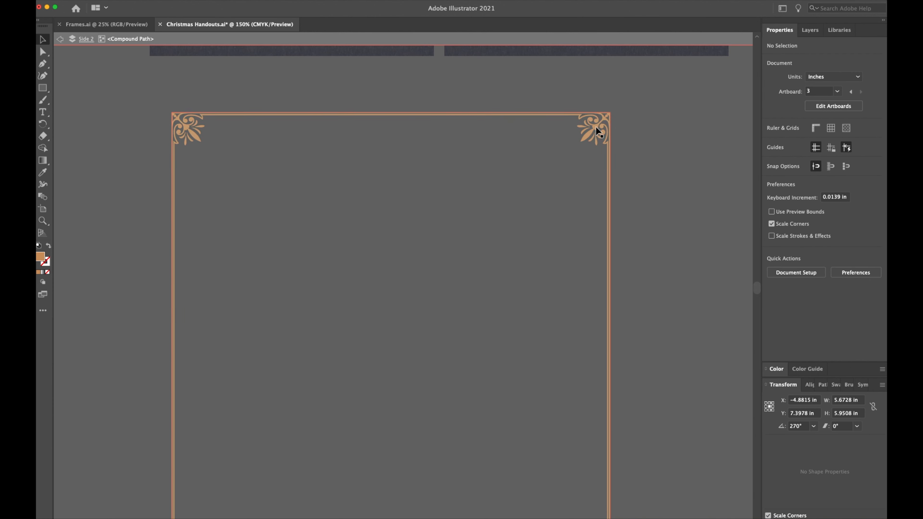
click(141, 41)
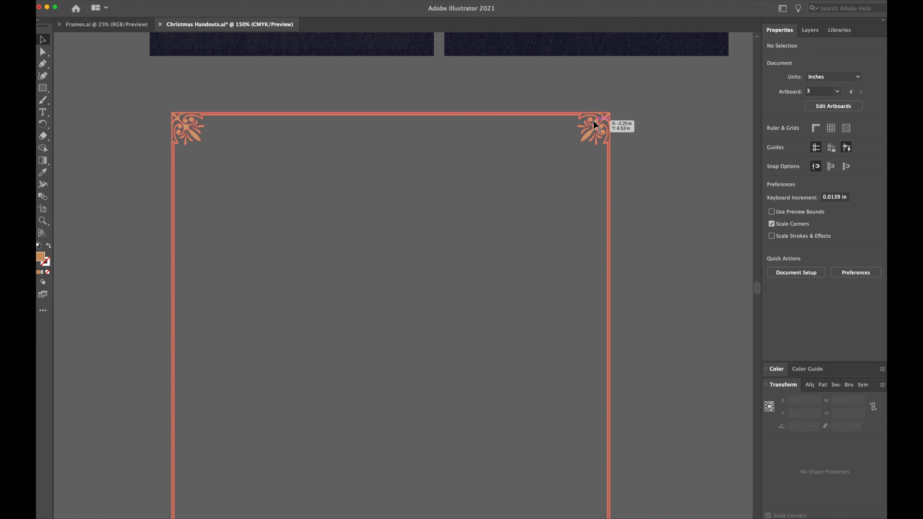
right_click(595, 123)
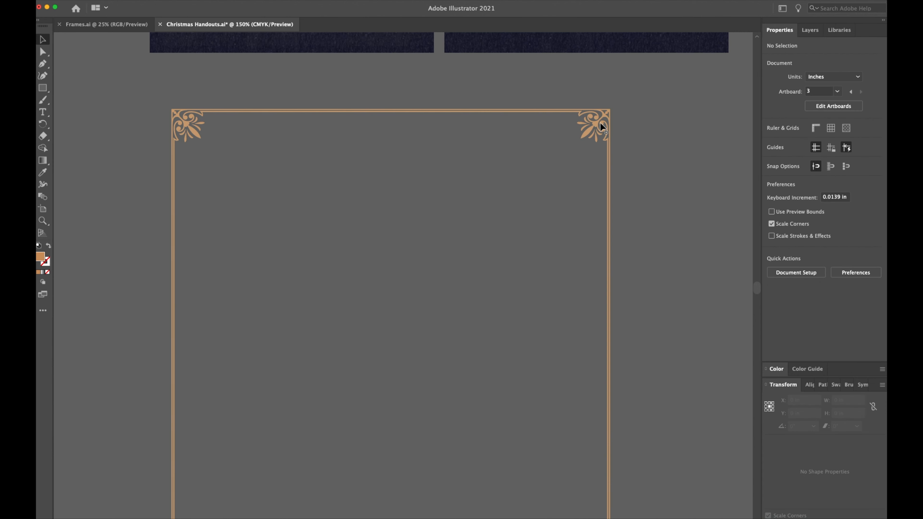
- Draw a demo square with an off-centre hole inside the tall frame, then delete it
click(601, 110)
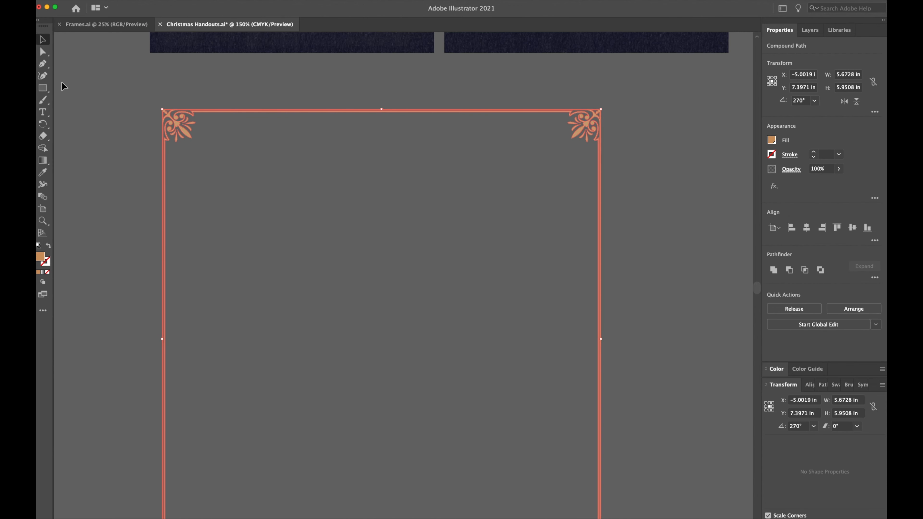
drag(336, 199, 430, 293)
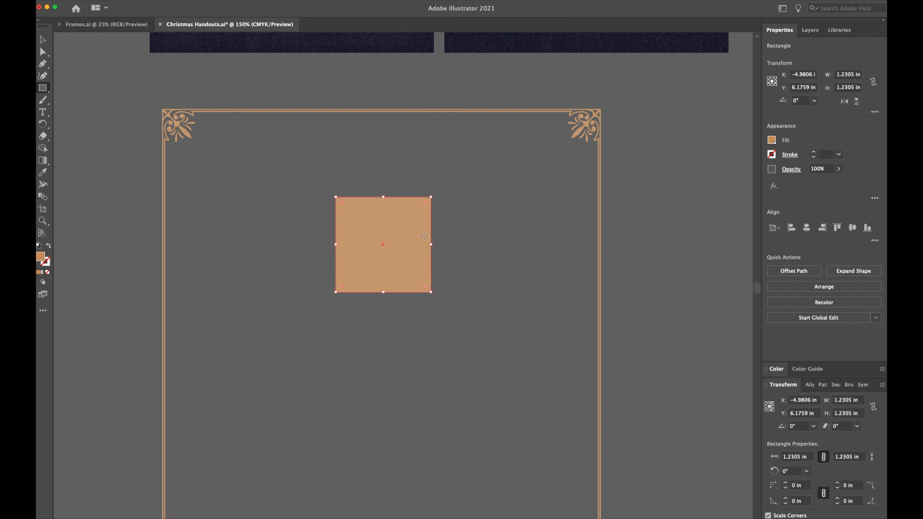
drag(383, 244, 407, 253)
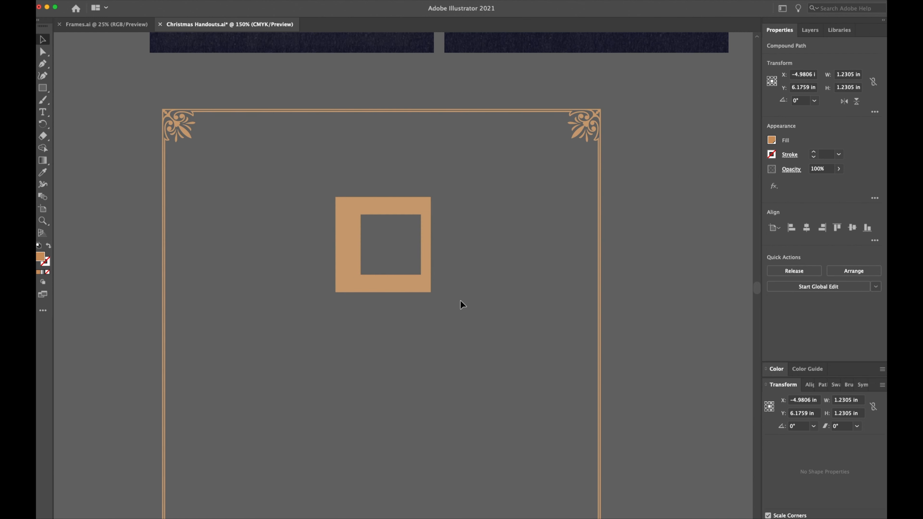
drag(383, 245, 394, 266)
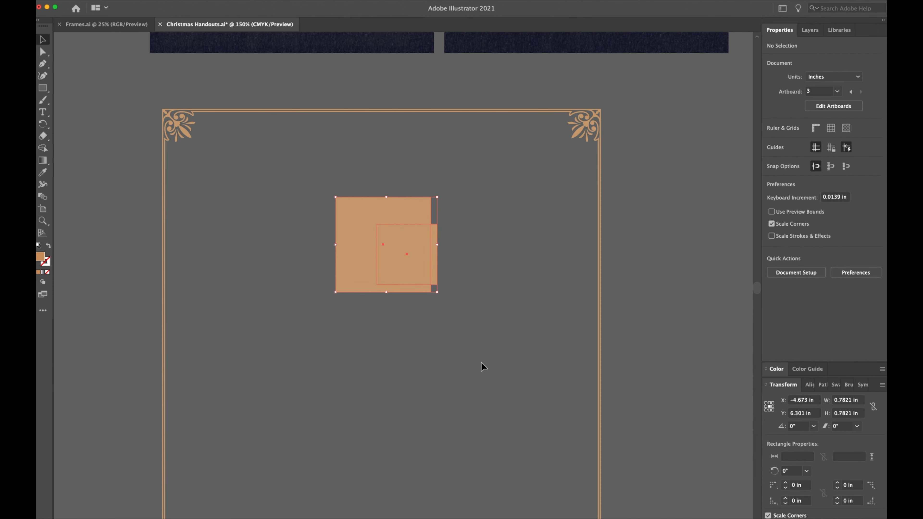
key(Delete)
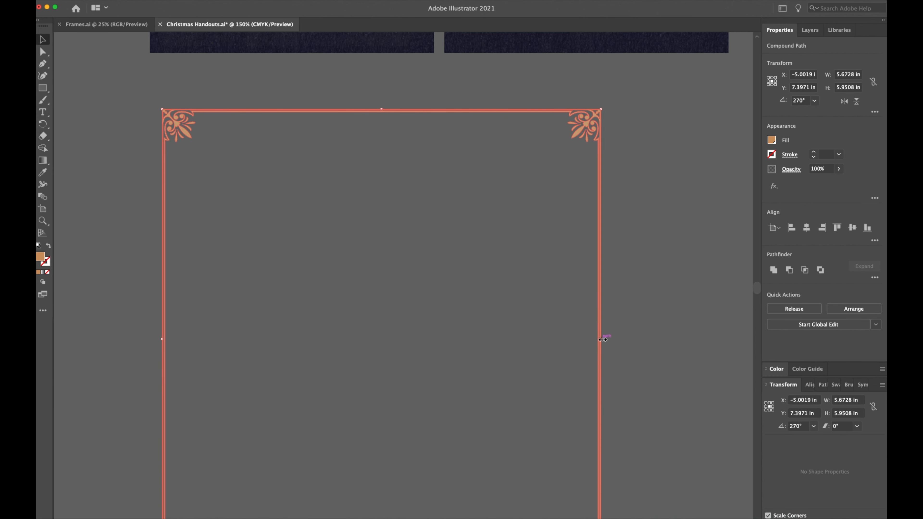
- Squeeze the tall frame narrower from its right side and return to Frames.ai
drag(601, 338, 346, 341)
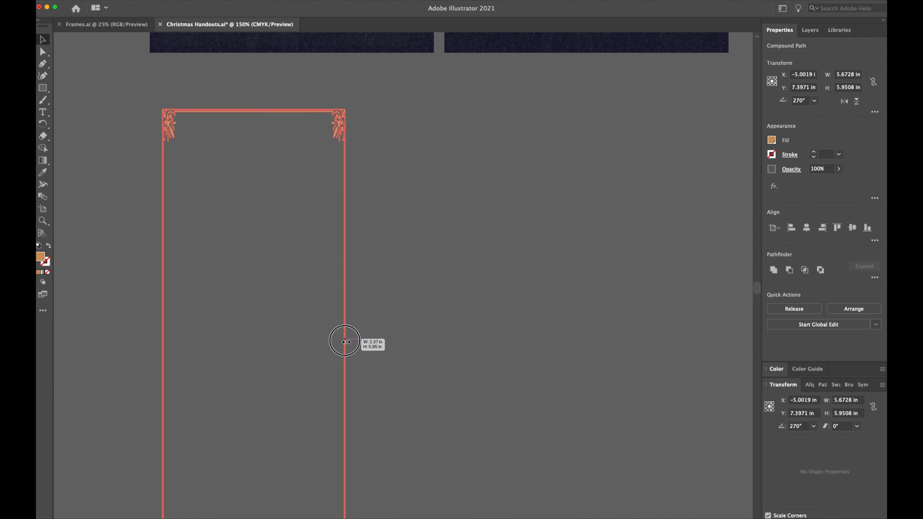
click(105, 24)
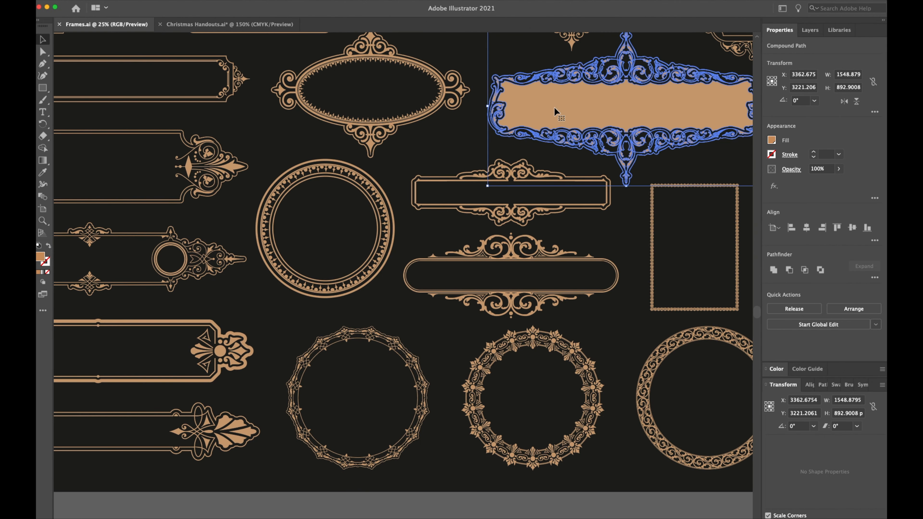
- Paste the scrolled banner frame into Christmas Handouts and select the slim scroll-ended frame in Frames.ai
click(229, 24)
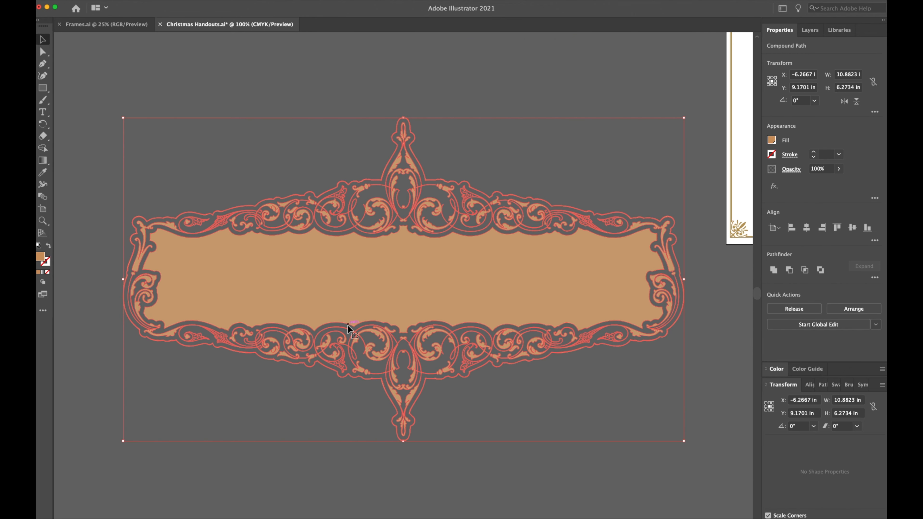
click(526, 254)
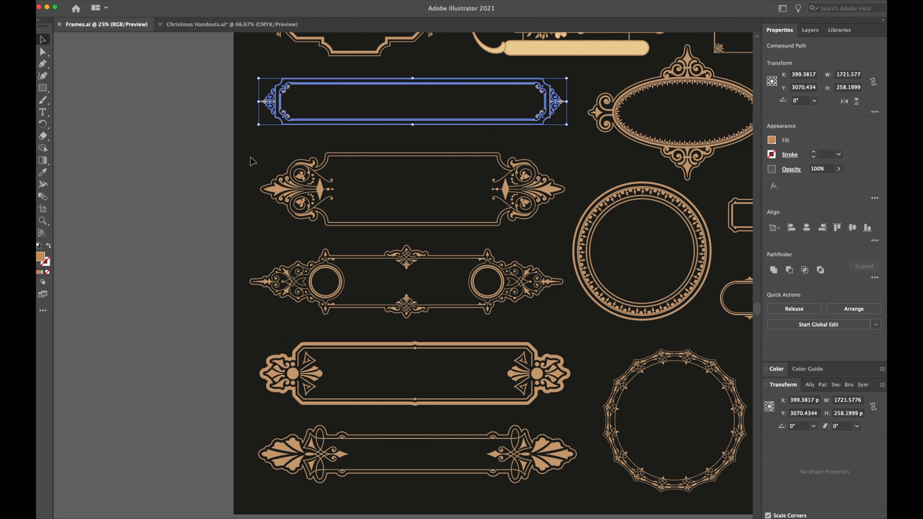
- Paste the slim scroll-ended frame into Christmas Handouts and select its right-end anchor points
click(230, 25)
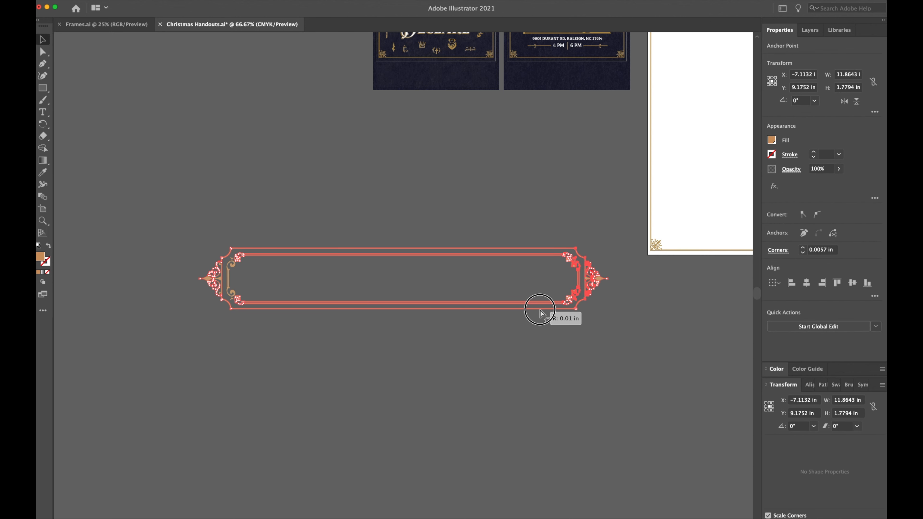
click(512, 202)
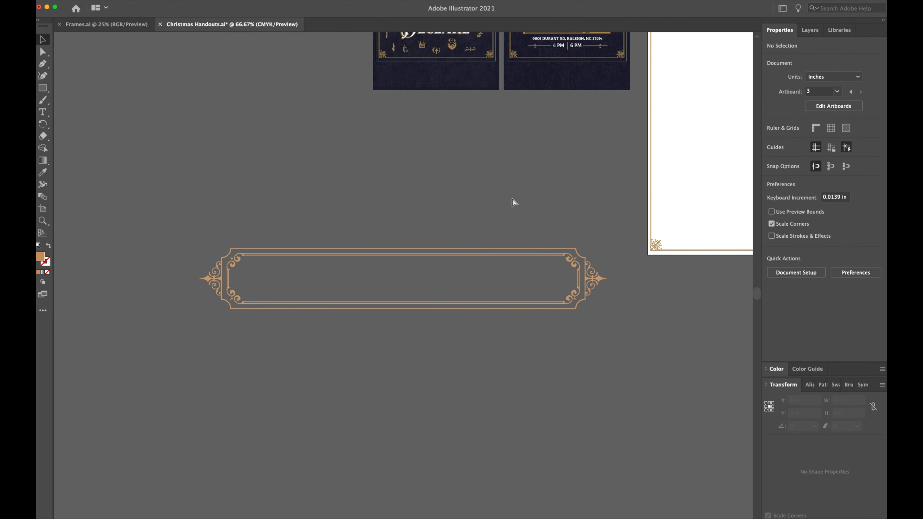
drag(514, 202, 622, 338)
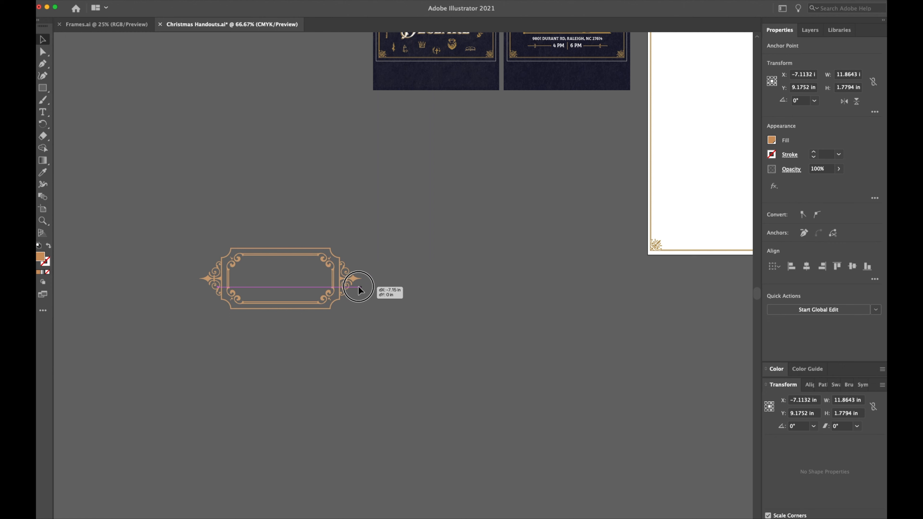
- Drag the frame's right end outward and upward, then resize it to about 4.43 in wide
drag(359, 288, 556, 283)
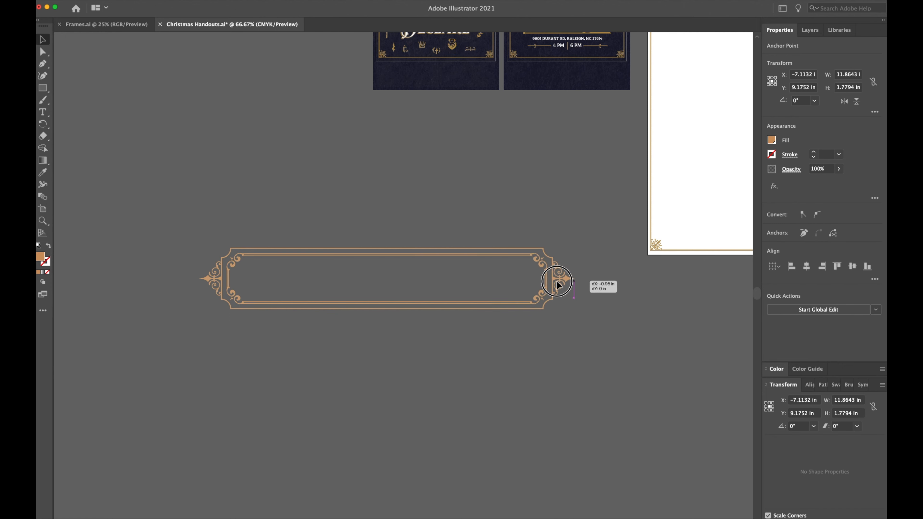
drag(556, 282, 616, 265)
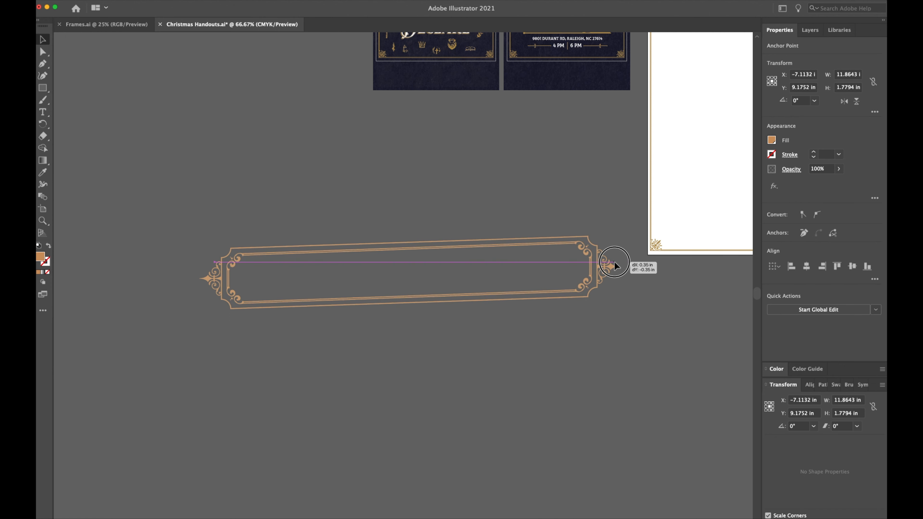
drag(615, 265, 551, 289)
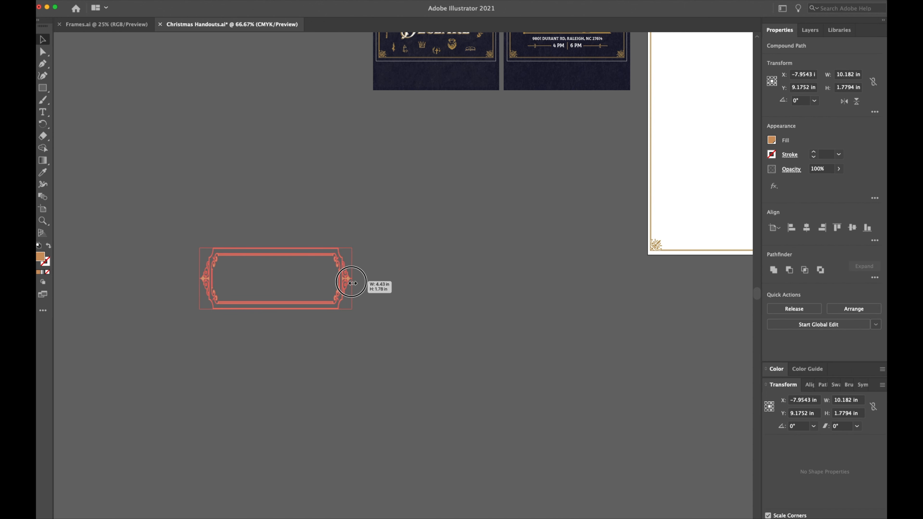
- Squash and stretch the slim frame with its bounding box, leave it unstretched, and return to Frames.ai
drag(351, 280, 239, 299)
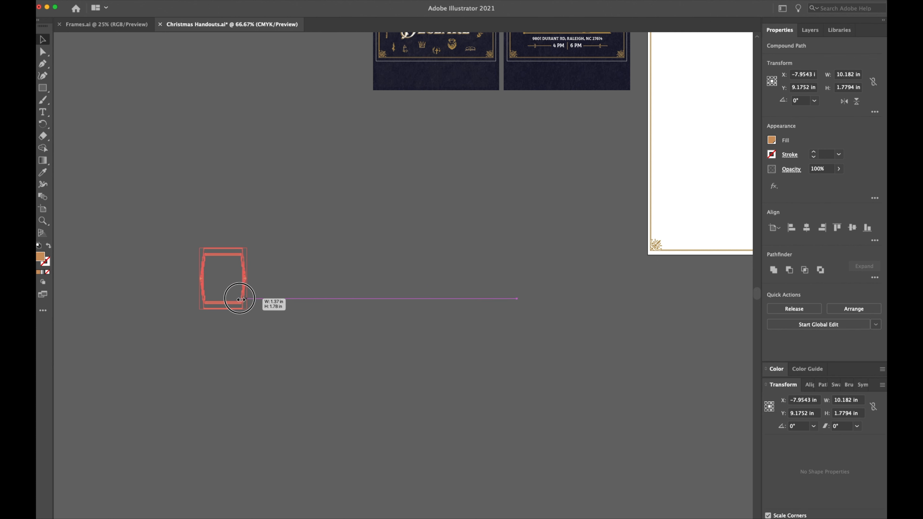
drag(240, 299, 659, 304)
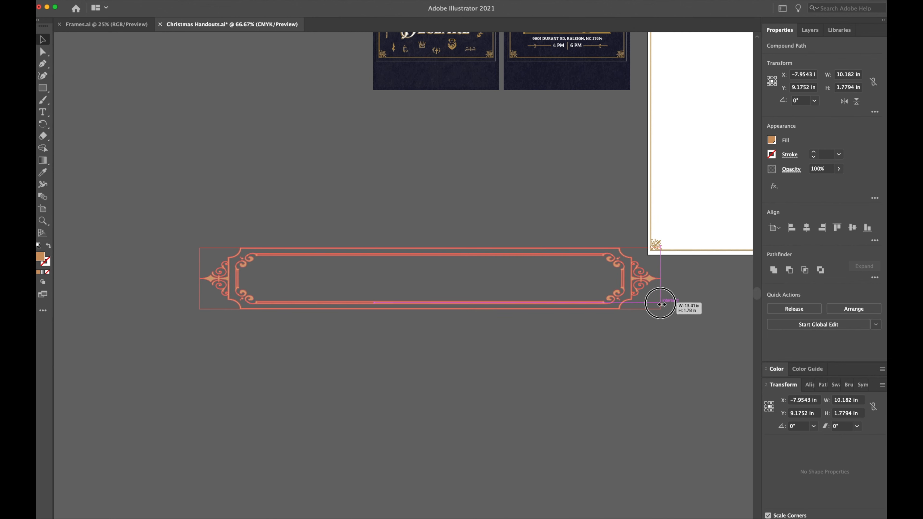
click(614, 342)
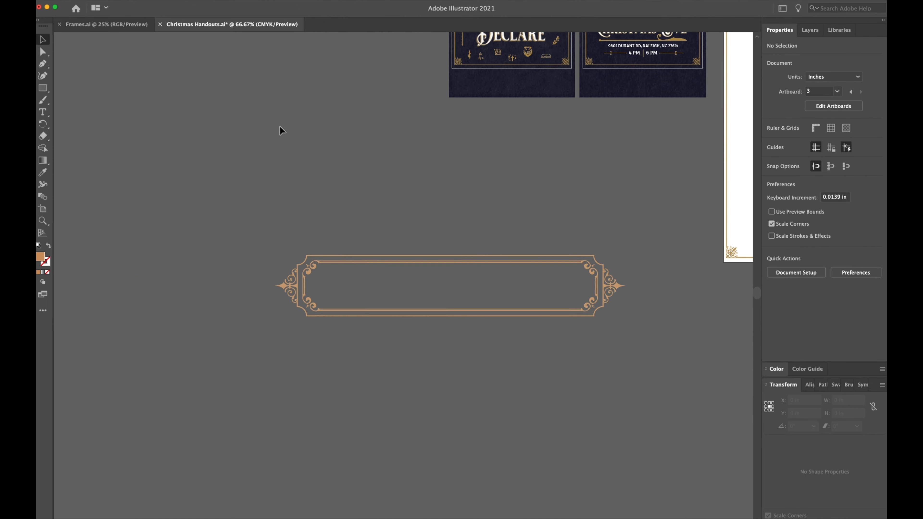
click(105, 24)
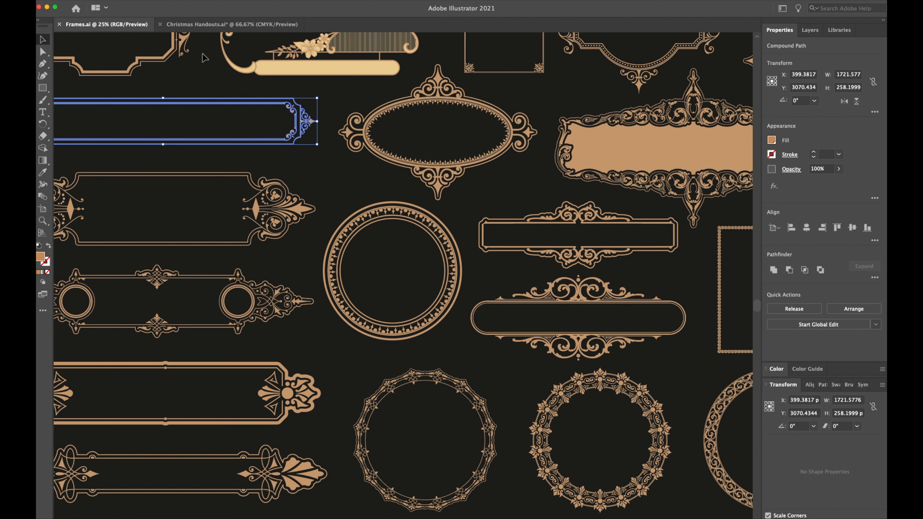
- Return to Christmas Handouts and view the Declare and Christmas Eve cards at 150%
click(230, 24)
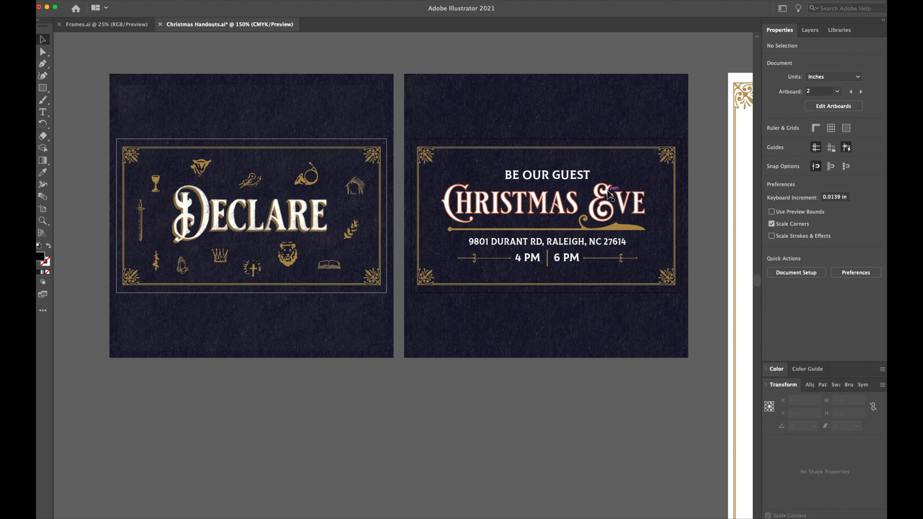
click(533, 205)
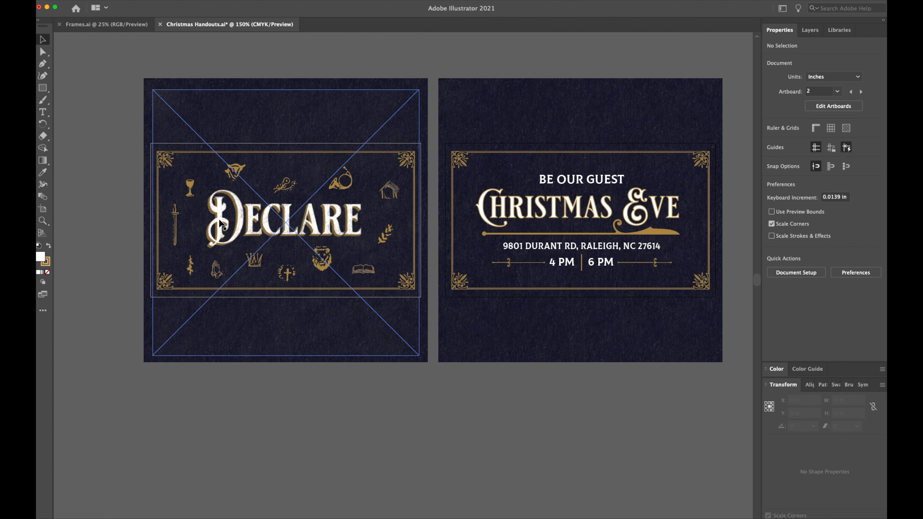
mouse_move(219, 180)
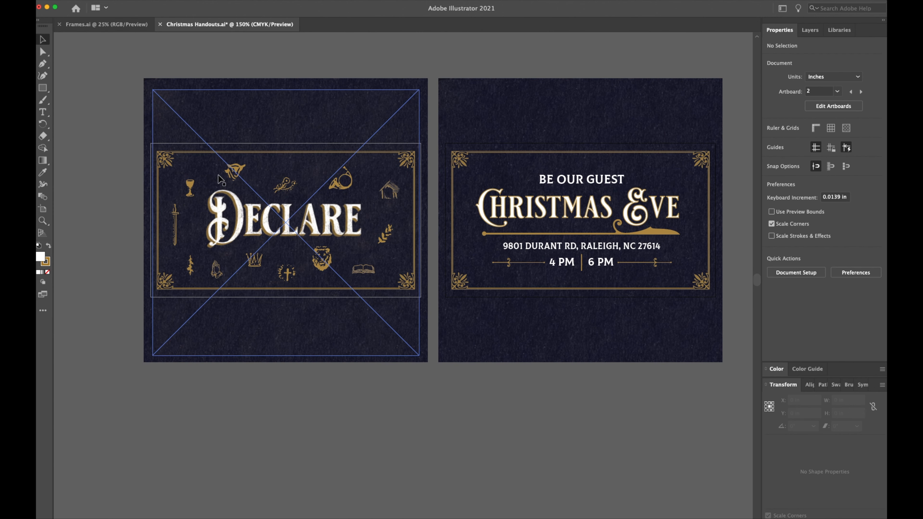